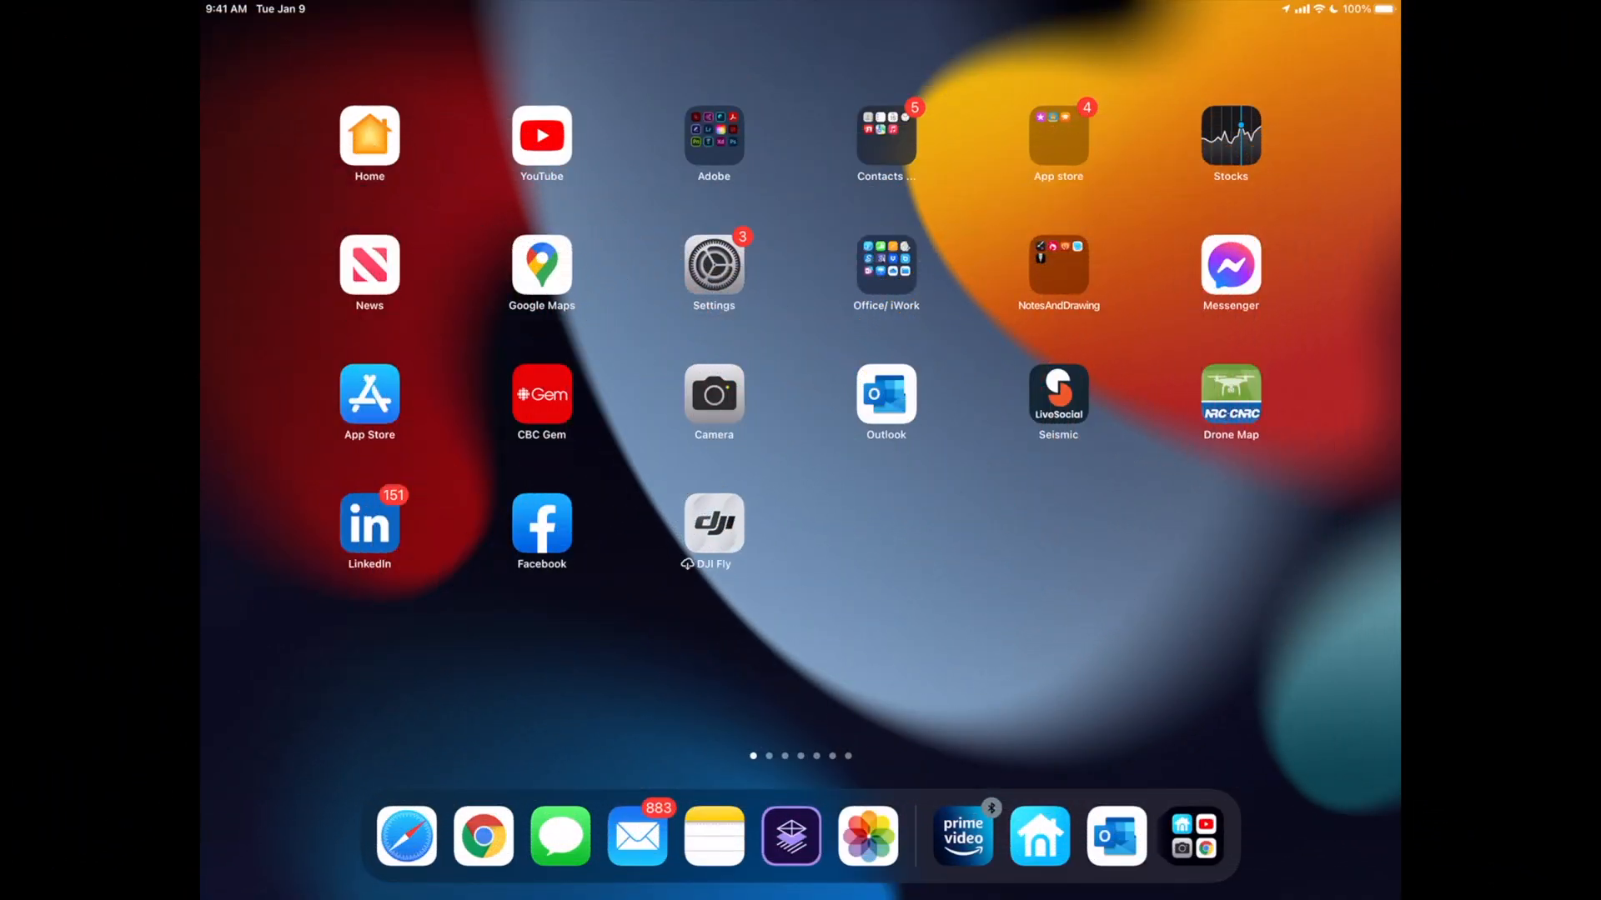
- Launch Settings from the Home Screen to reach the General page
click(713, 267)
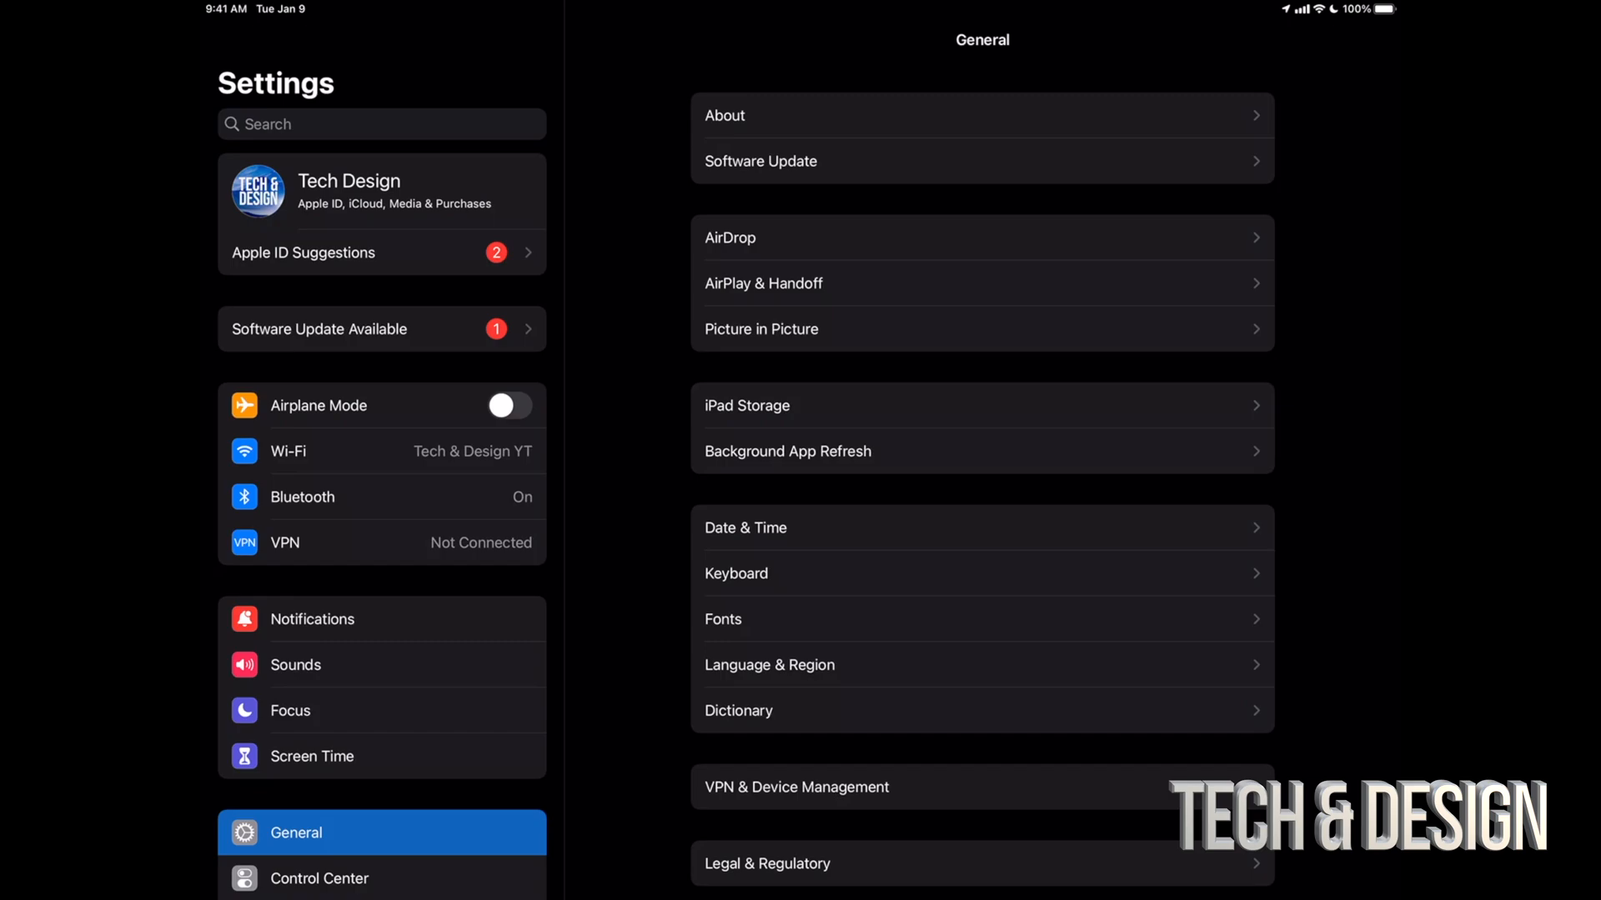
- Open Software Update to view the available iPadOS 15.0.2 update
scroll(down, 3)
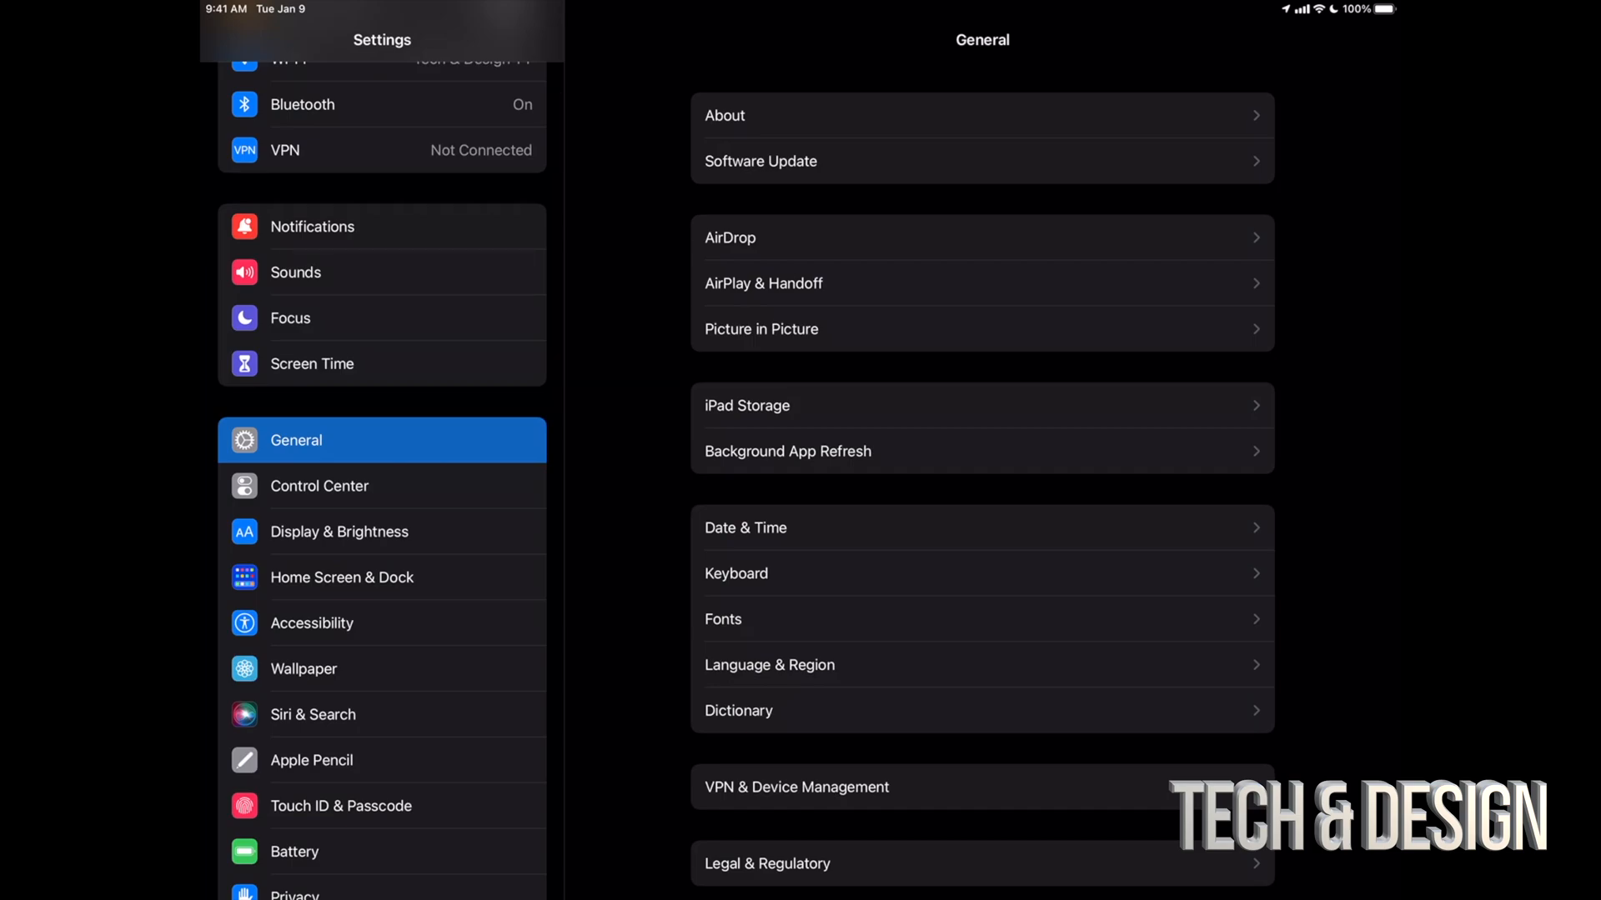
click(759, 161)
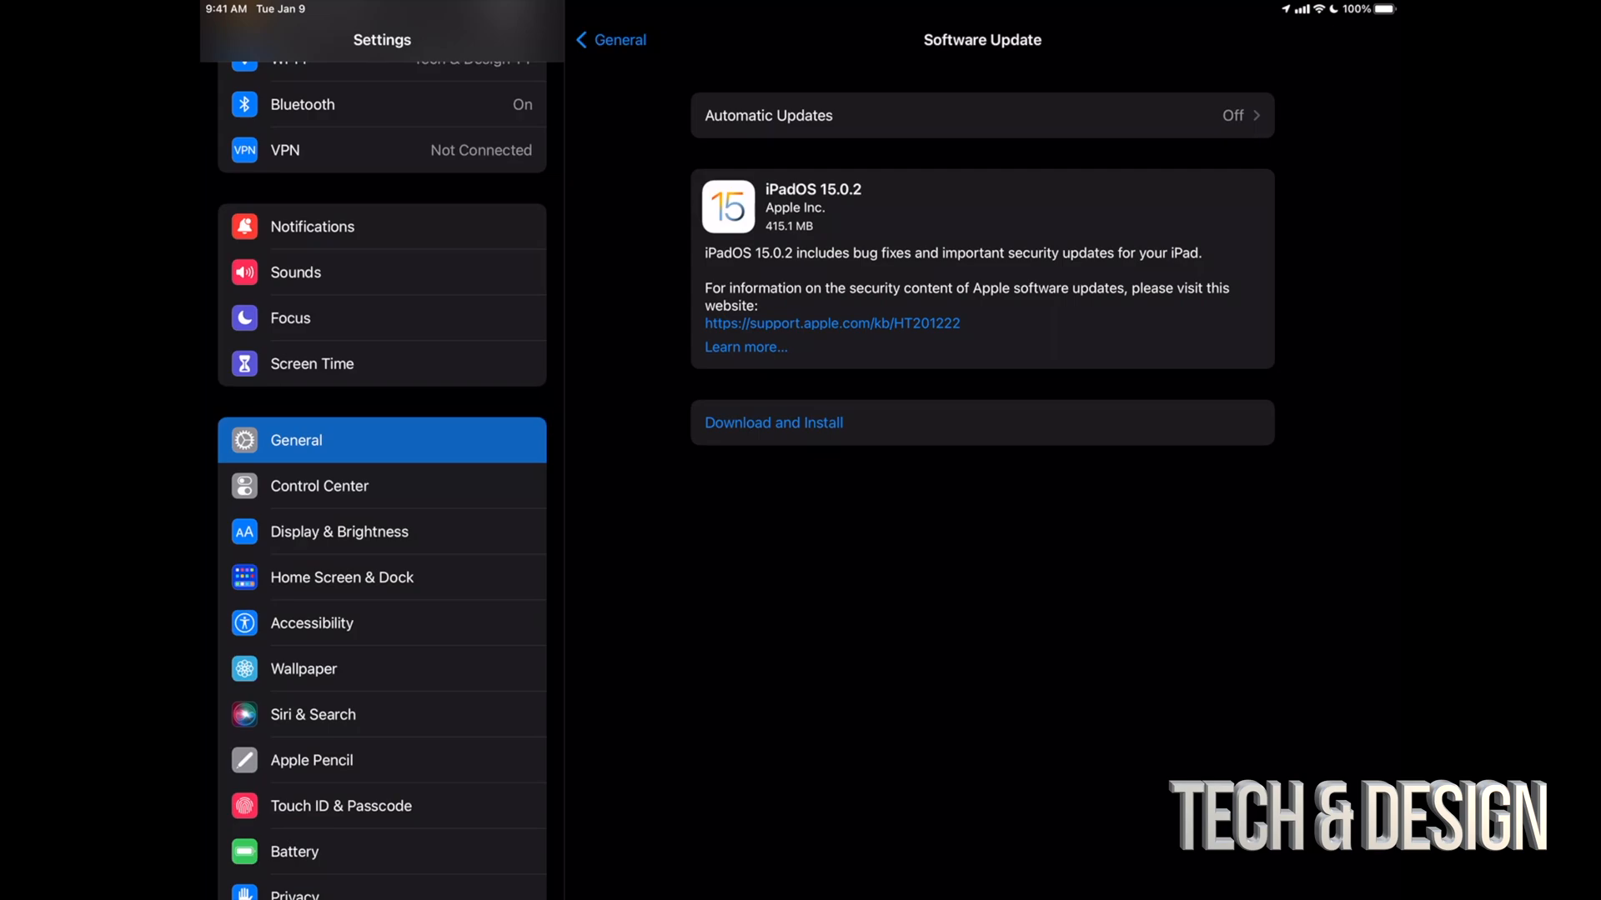
- Begin the iPadOS 15.0.2 download and install, accepting the prompt
click(773, 422)
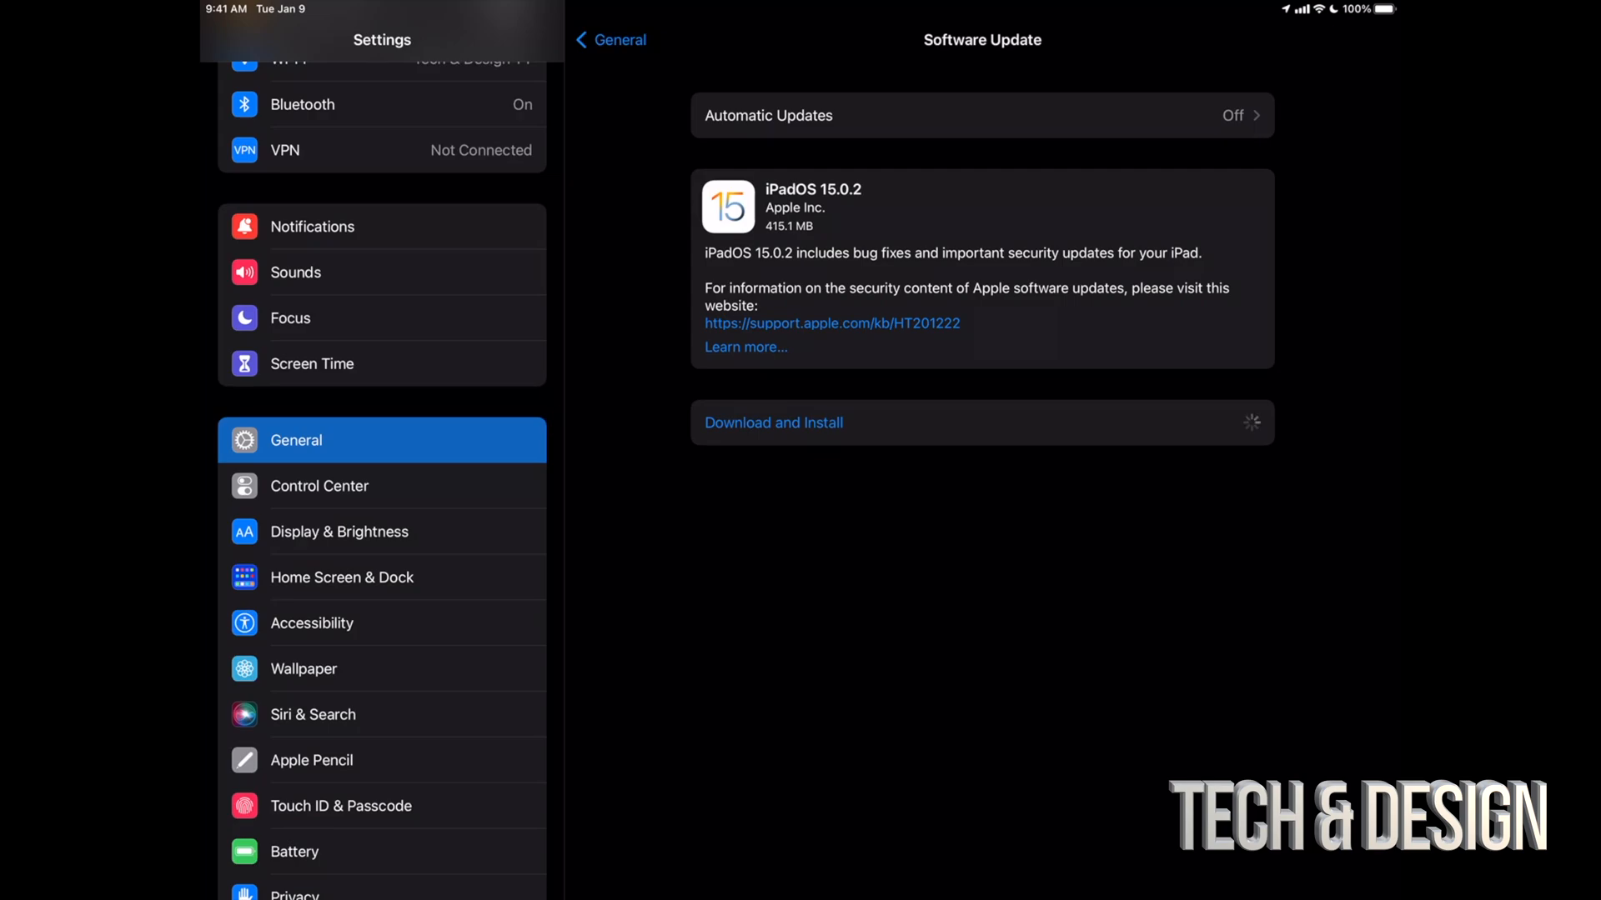
click(772, 422)
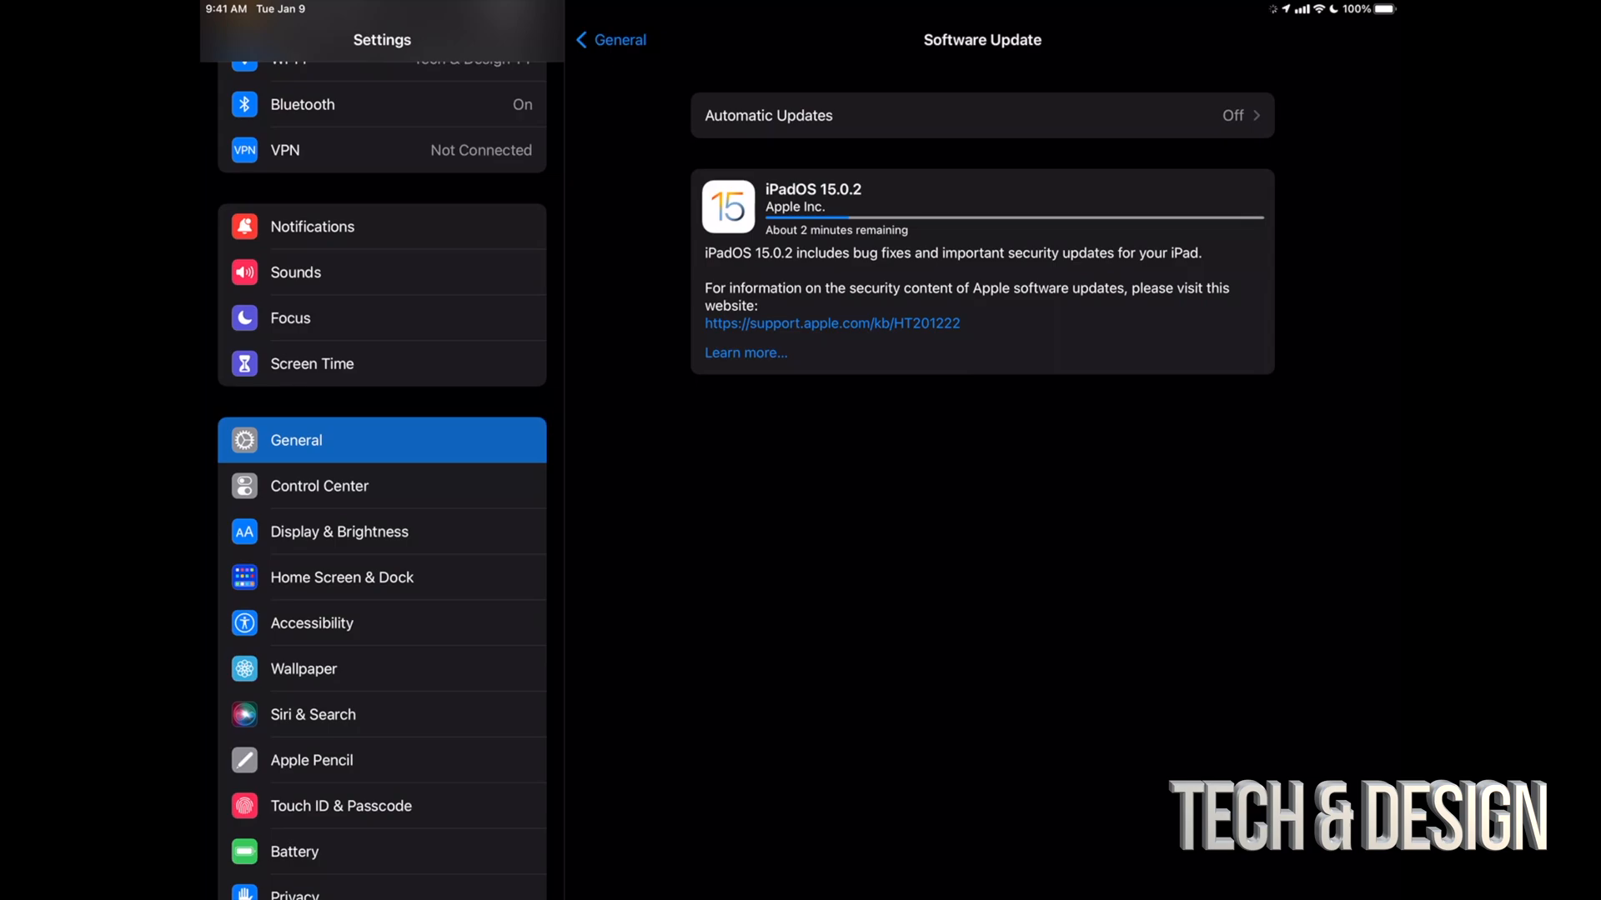
- View the About this Update notes for iPadOS 15.0.2, then close them
click(745, 352)
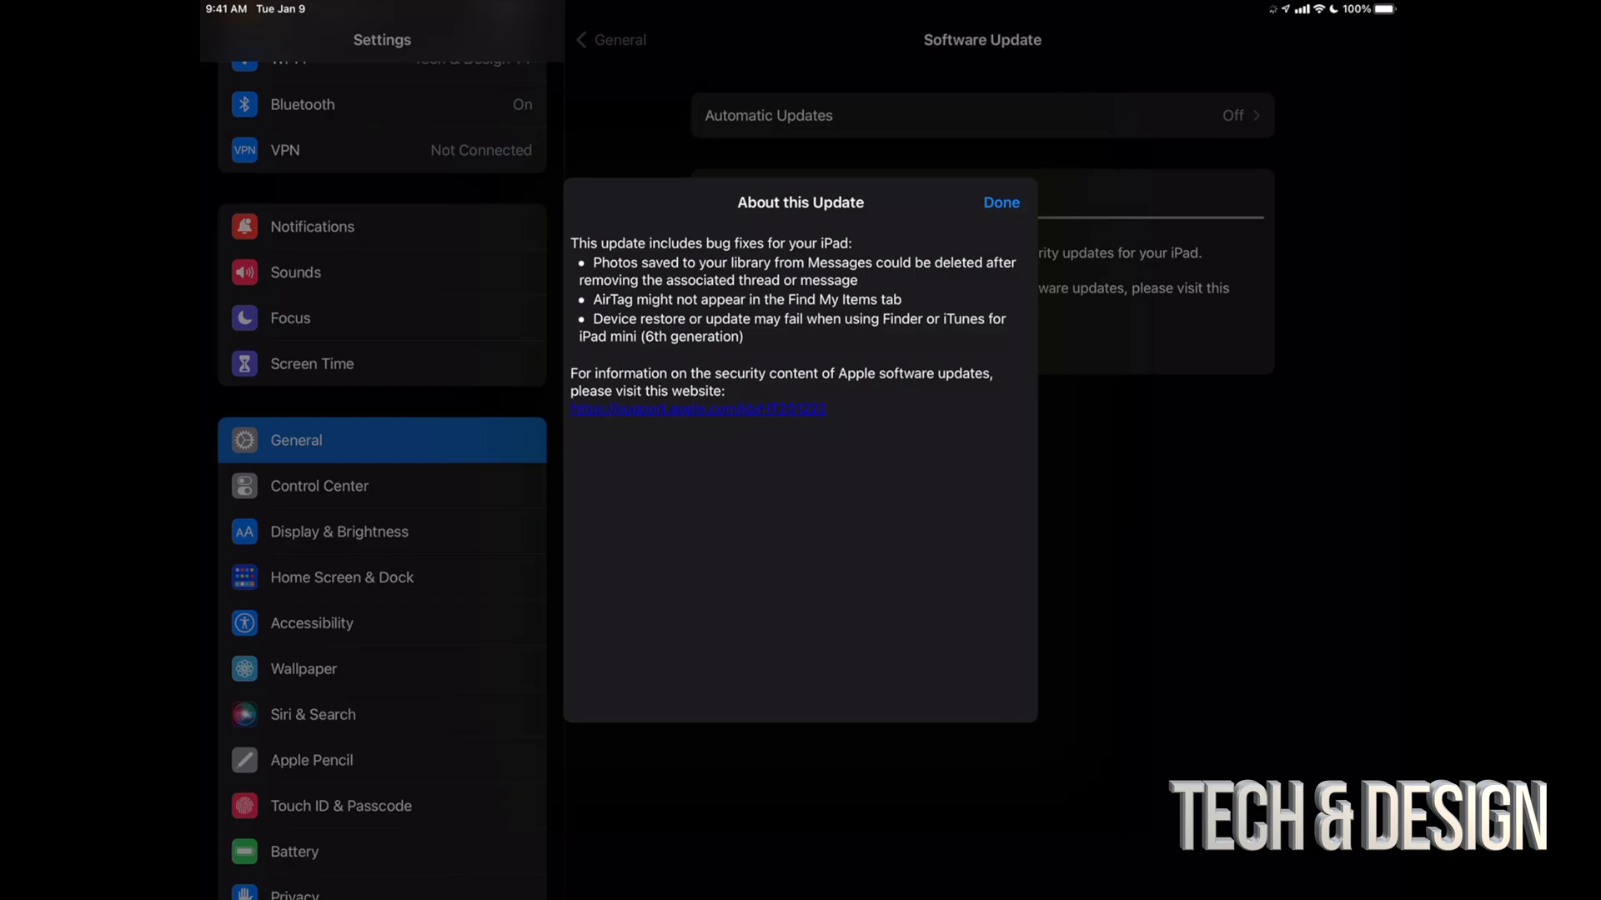
click(1001, 202)
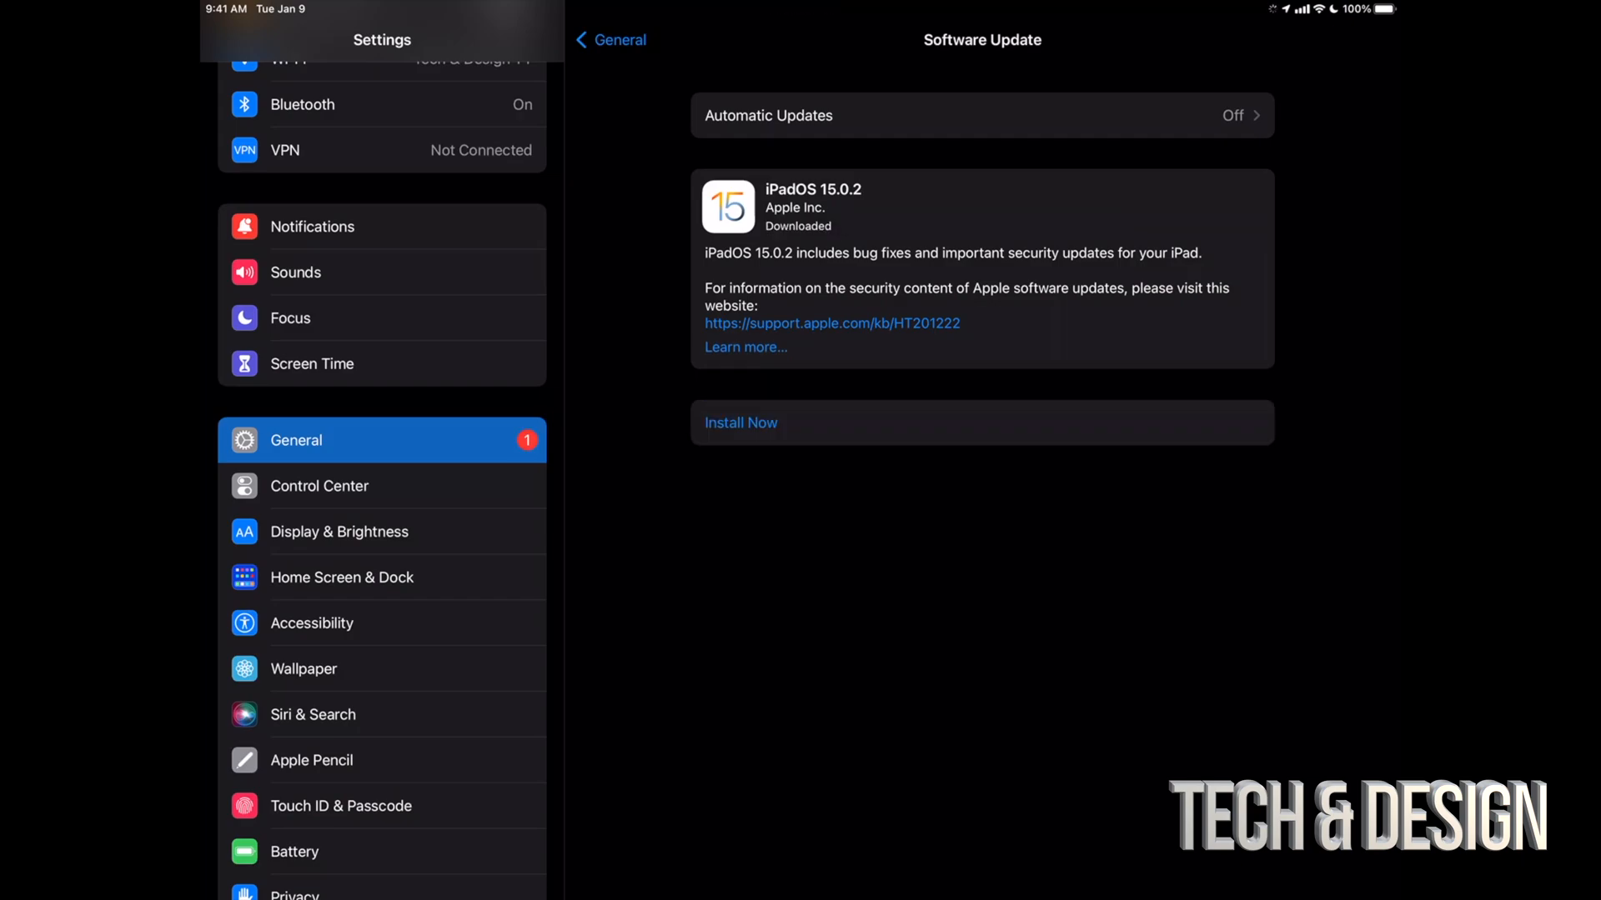
- Install iPadOS 15.0.2 now, then reopen Settings after the restart
click(740, 422)
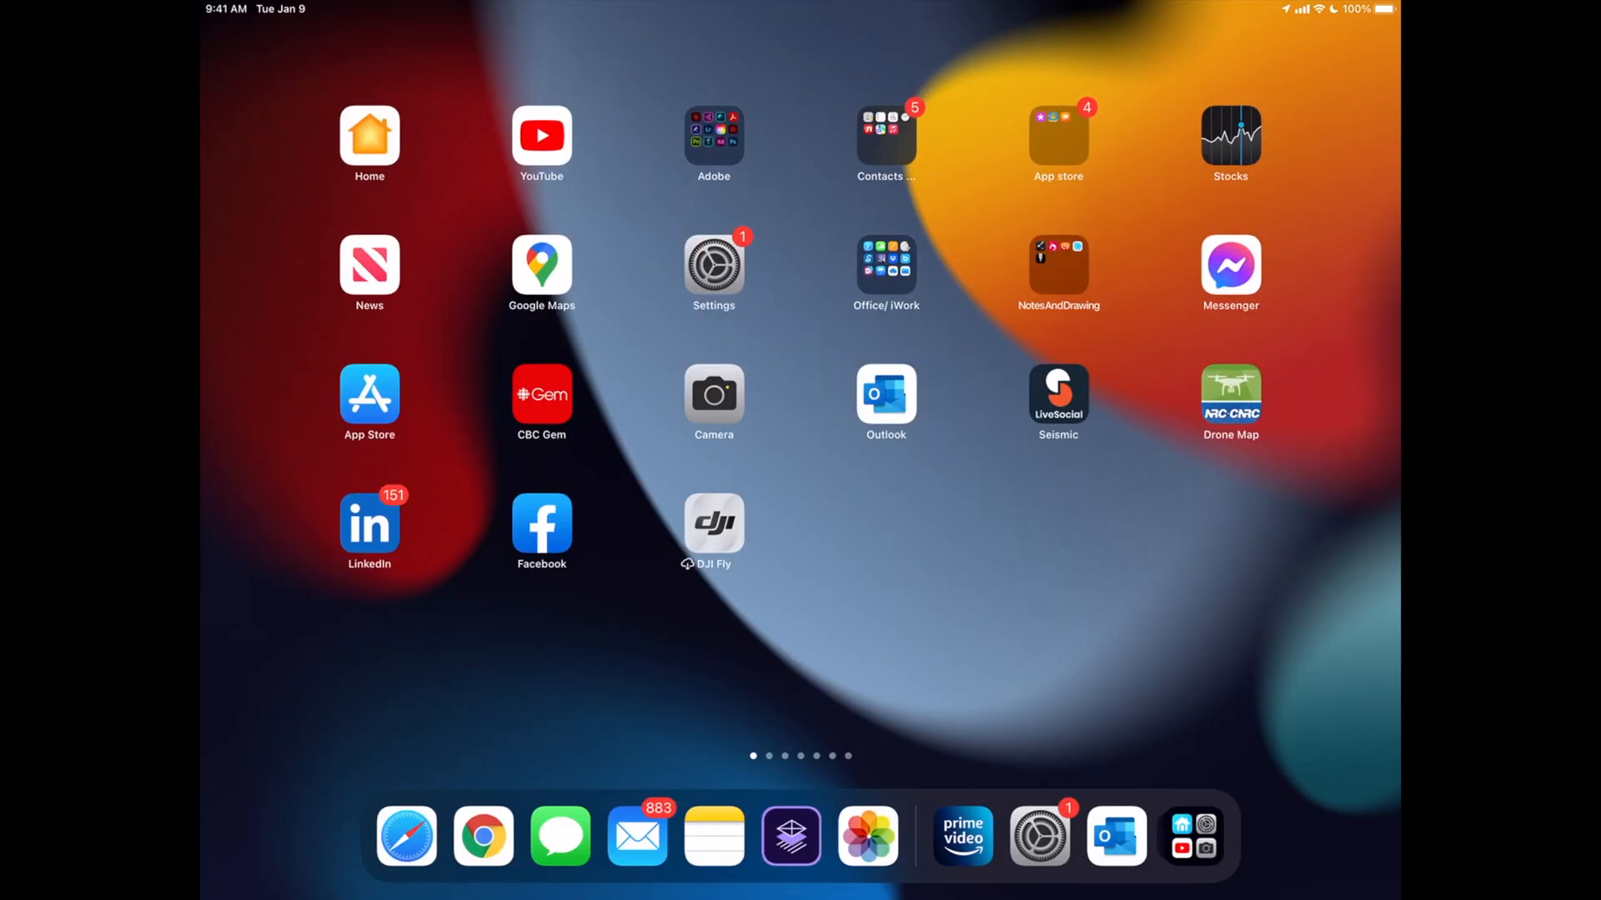
click(714, 264)
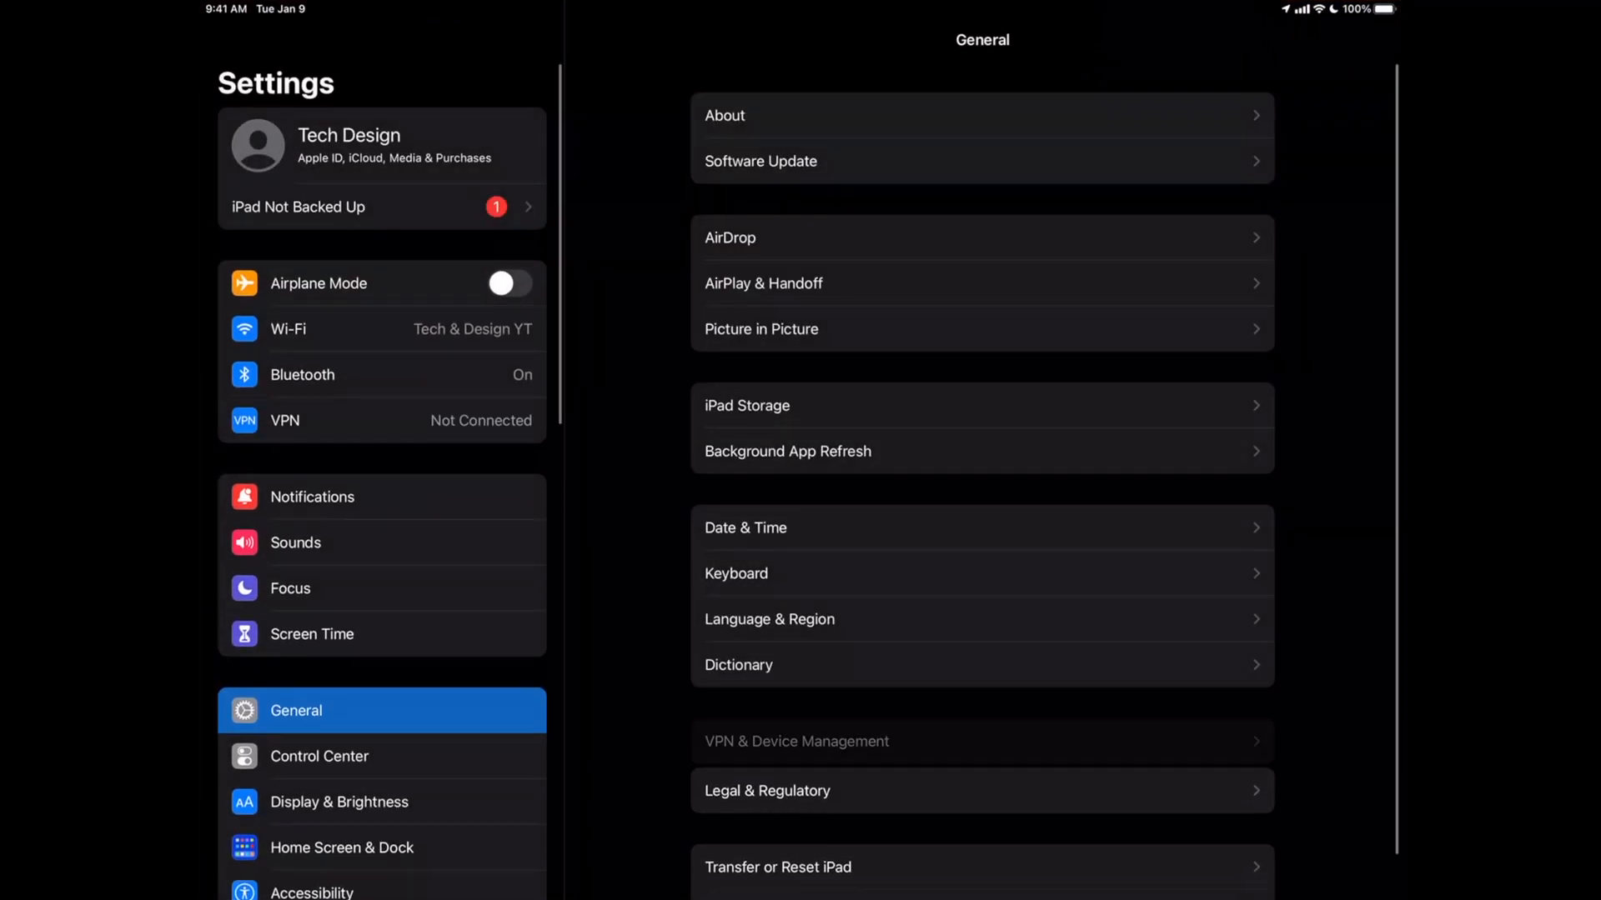